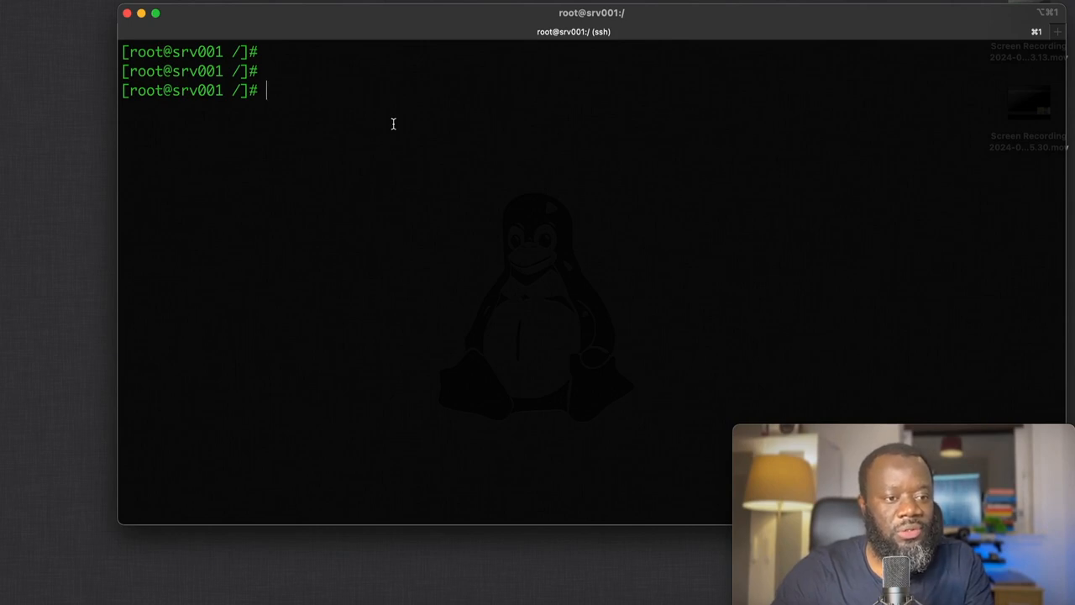
- Run 'semanage port -l' and scroll through all SELinux port types to the end
type("sem")
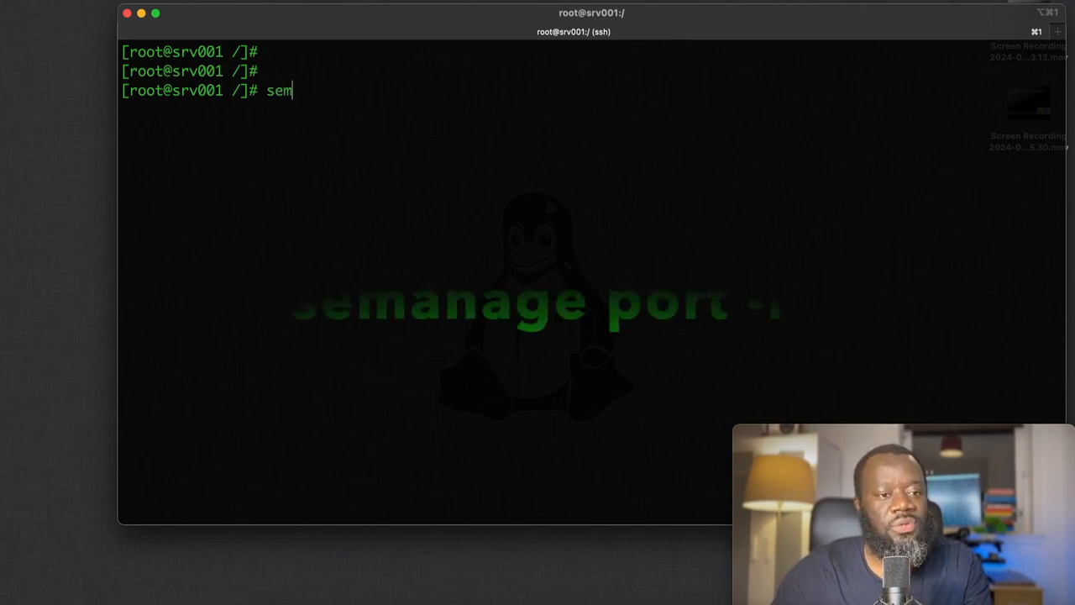
type("anage")
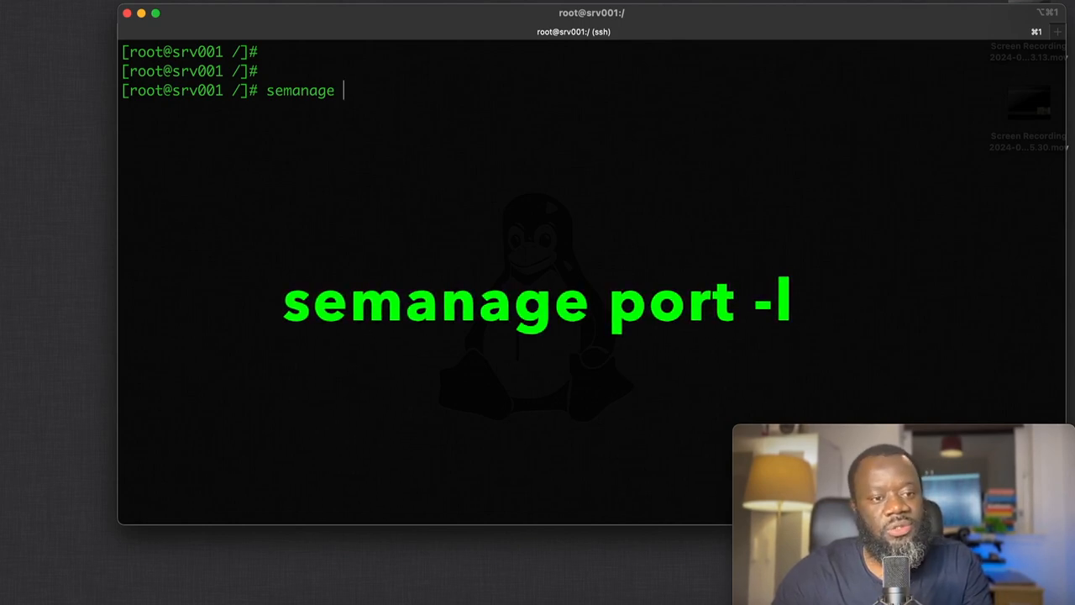
type("port -l")
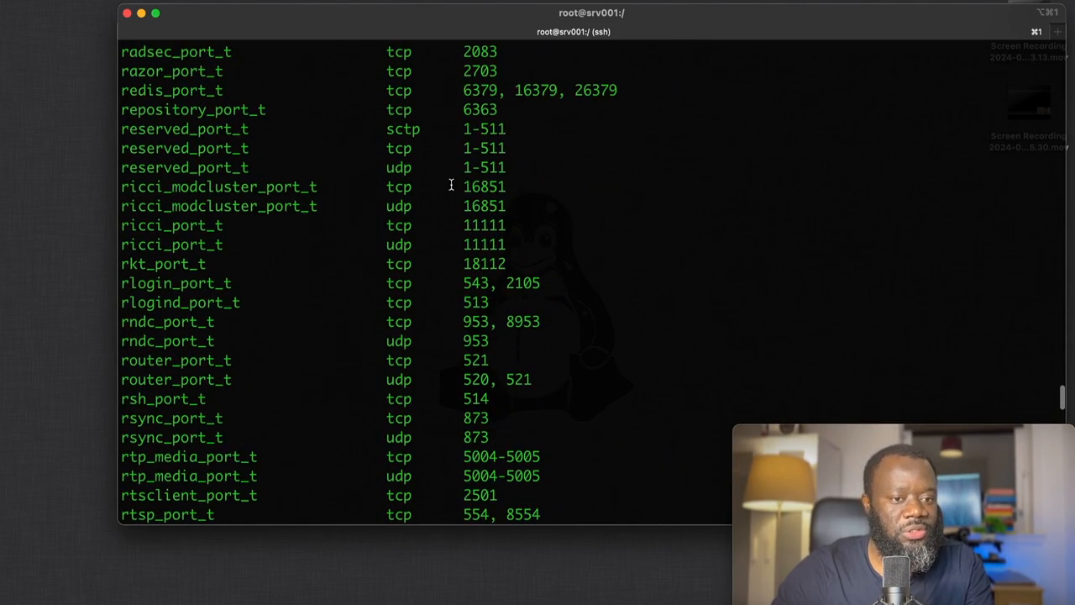
scroll("down", 3)
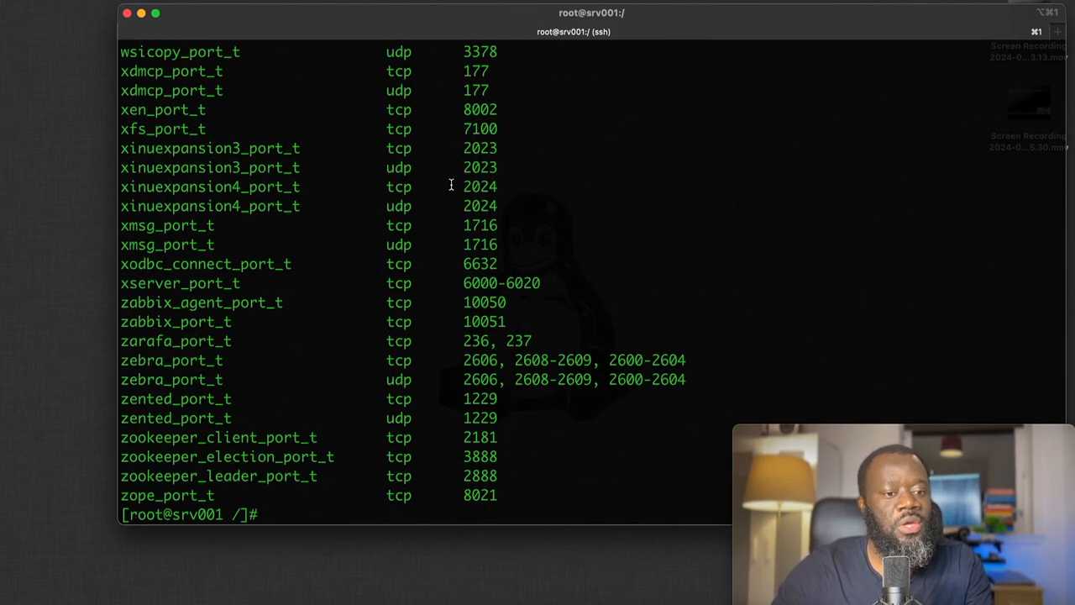
mouse_move(354, 514)
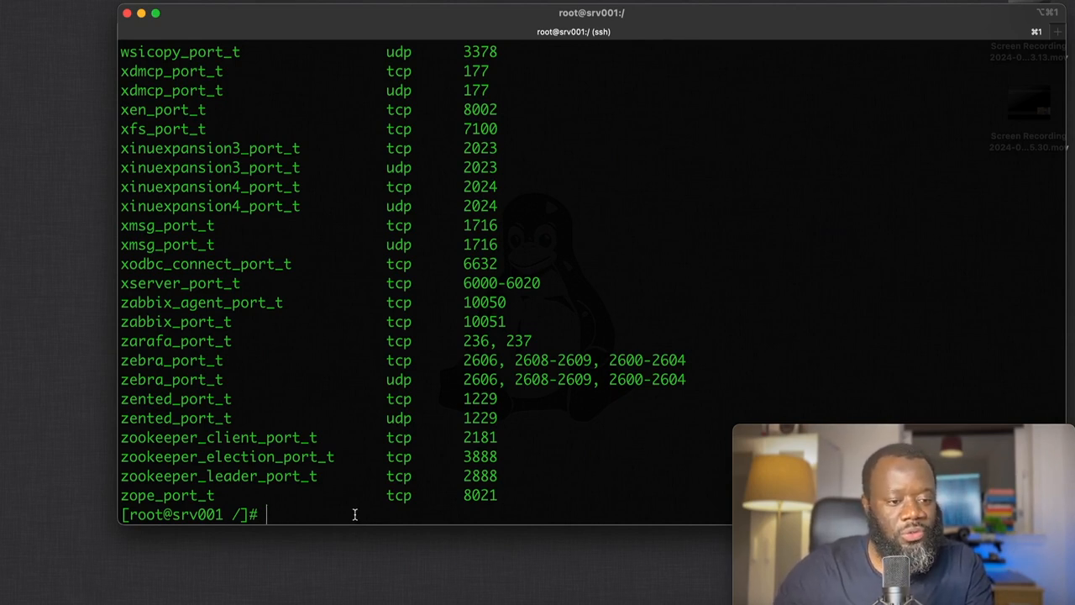
- Filter the port list with 'semanage port -l | grep http' to show http_port_t ports
type("semanage port -l")
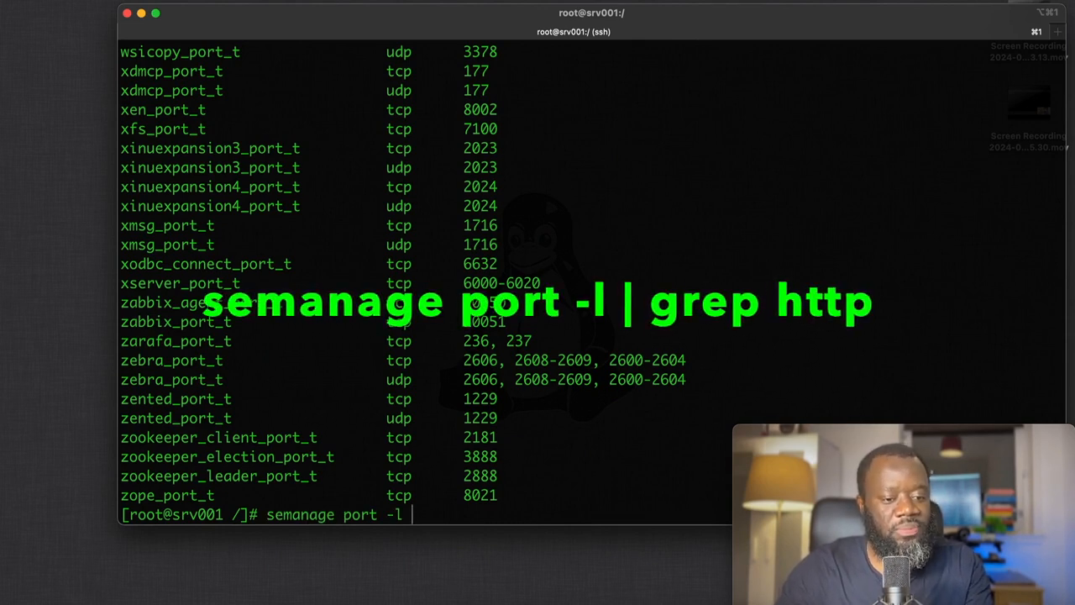
type("| lis")
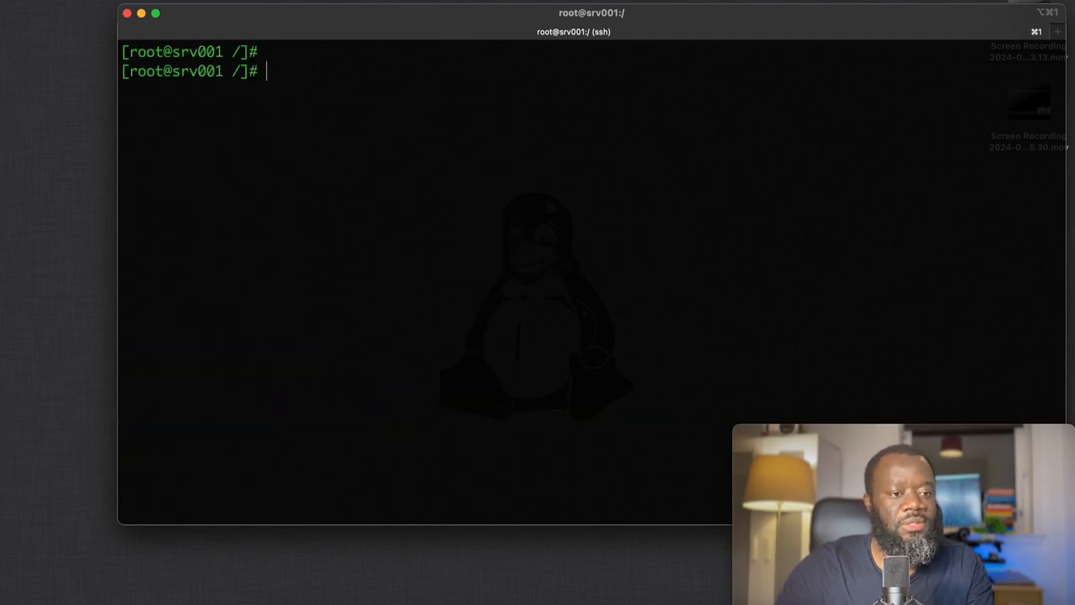
type("semanage port -l | grep http")
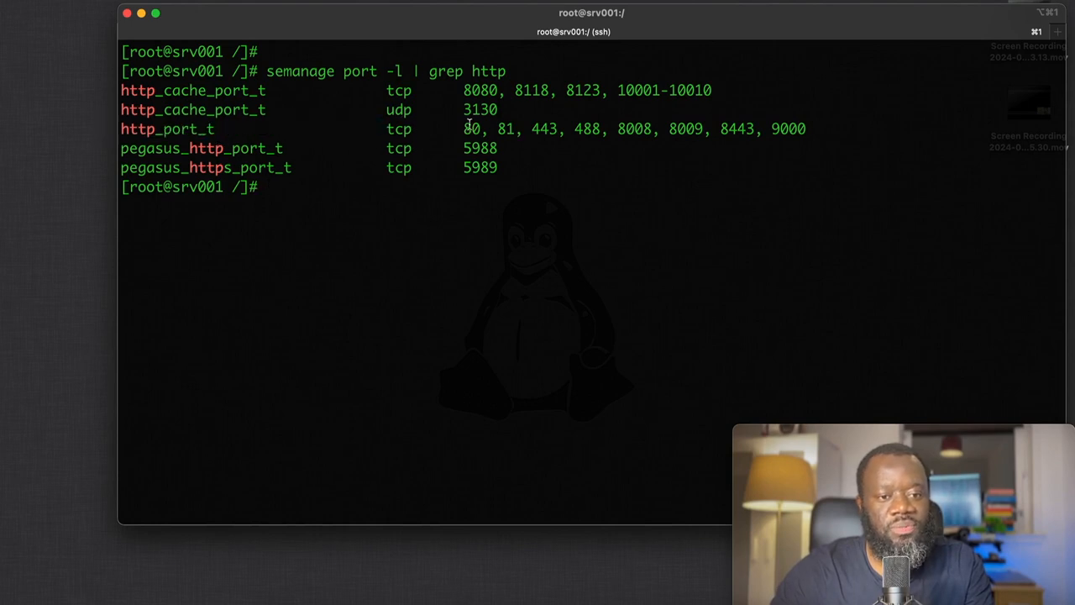
mouse_move(550, 186)
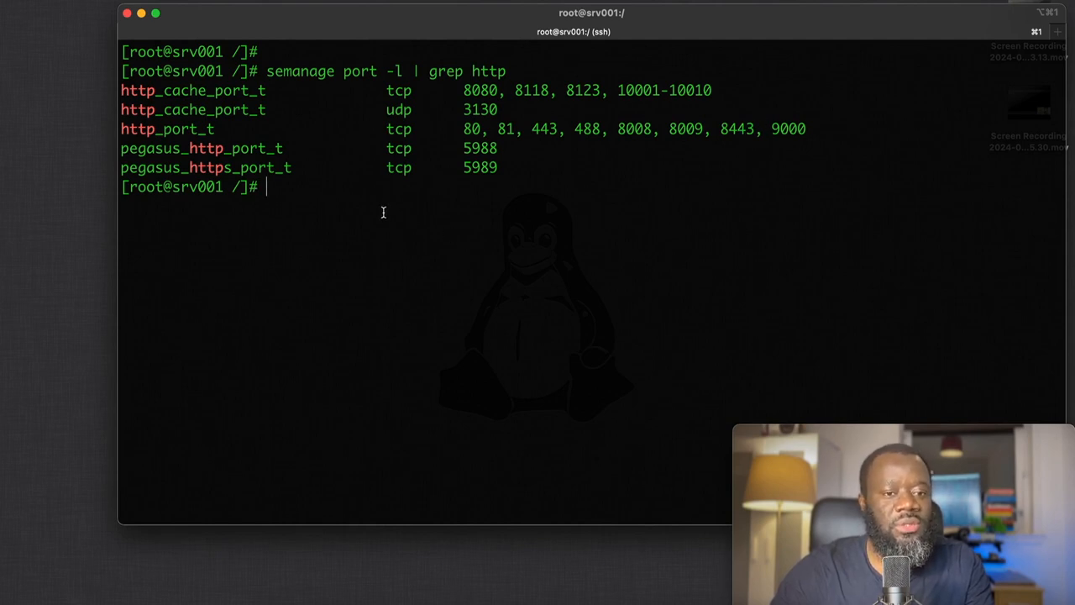
mouse_move(379, 210)
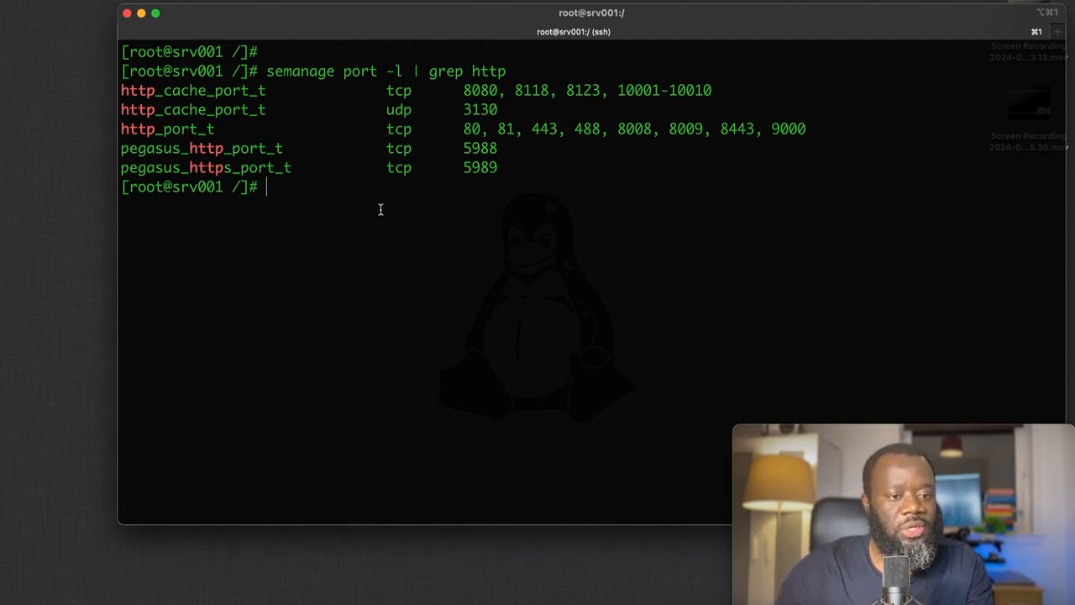
- Run 'semanage port -a -t http_port_t -p tcp 2030' to label port 2030
type("semanage")
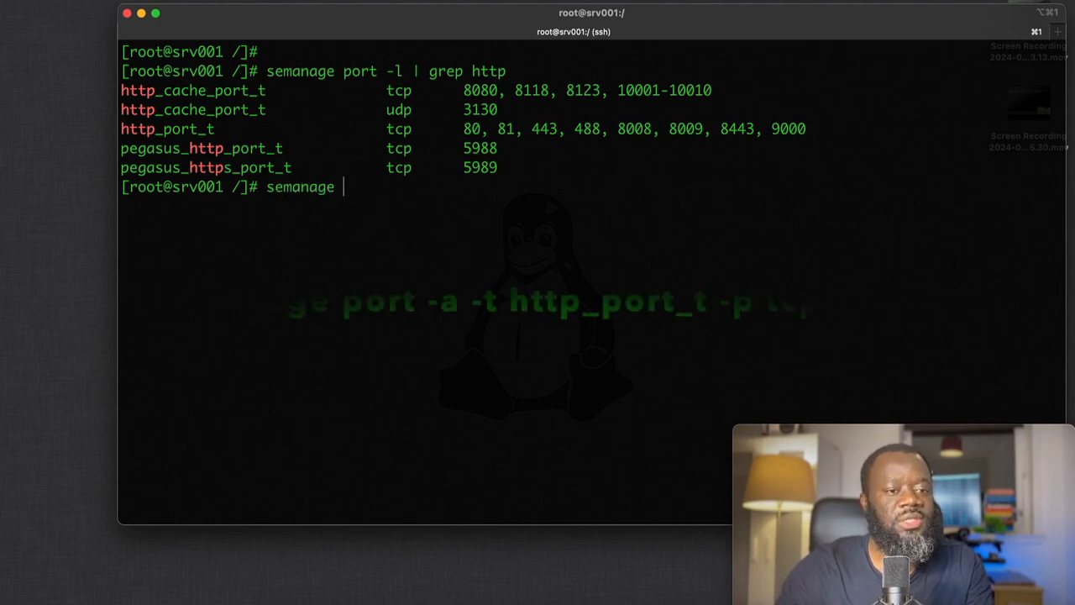
type("port")
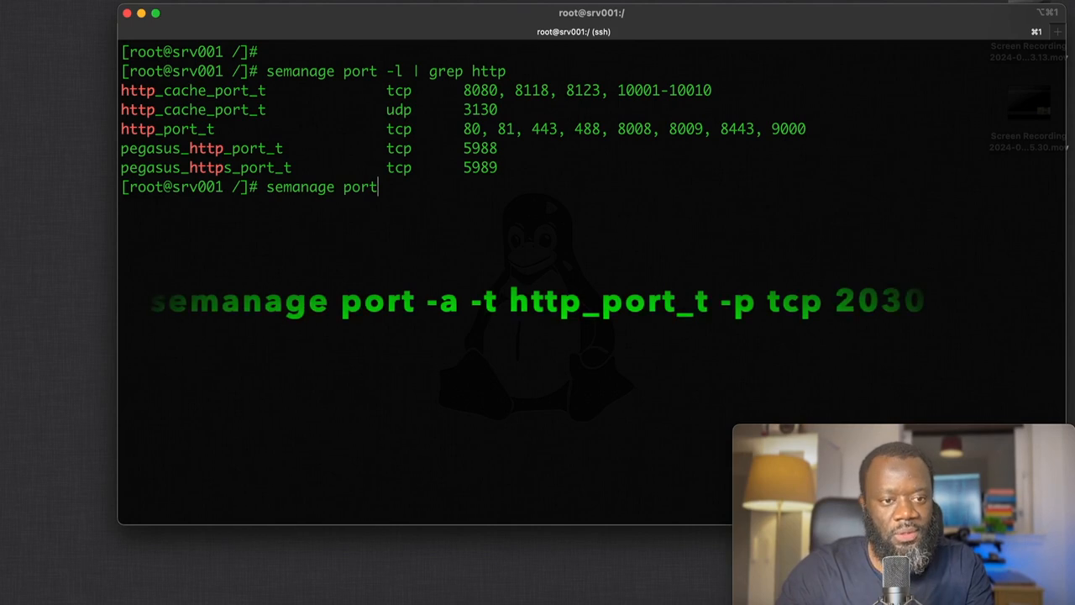
type("-a")
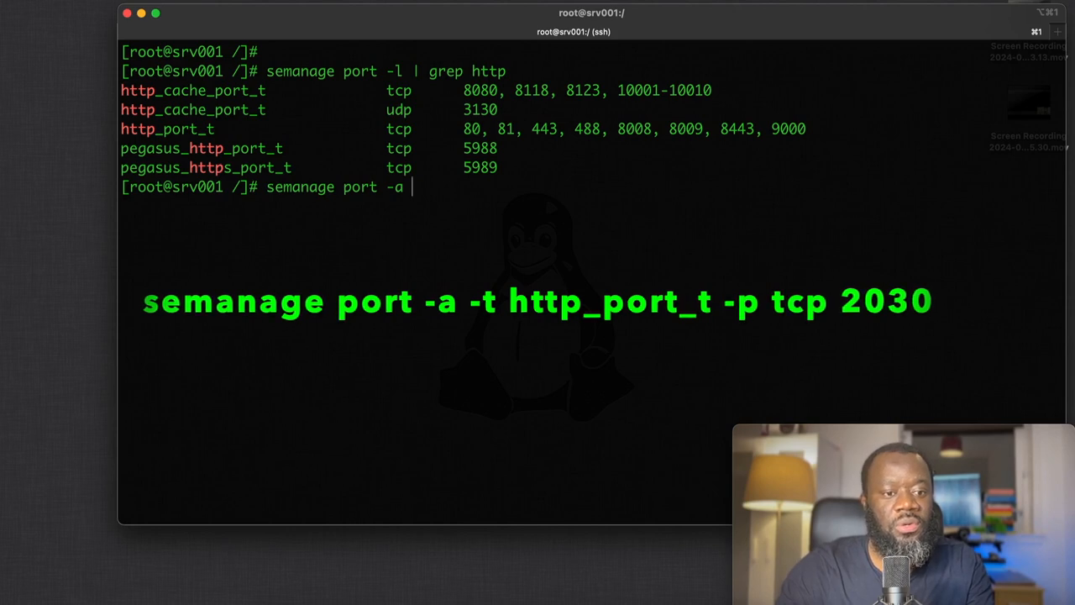
type("-t")
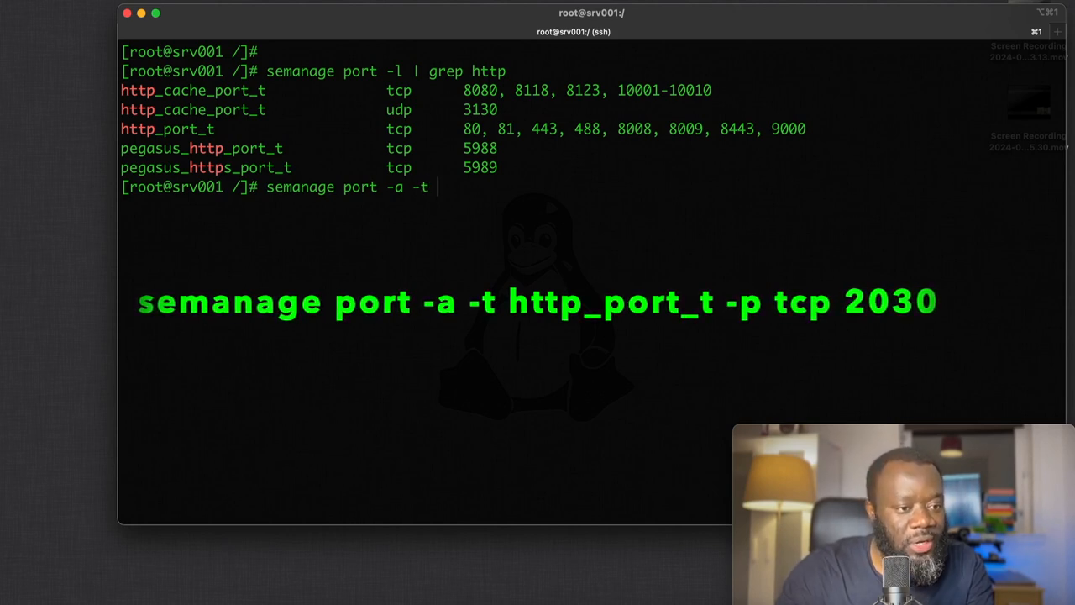
type("http_port_t")
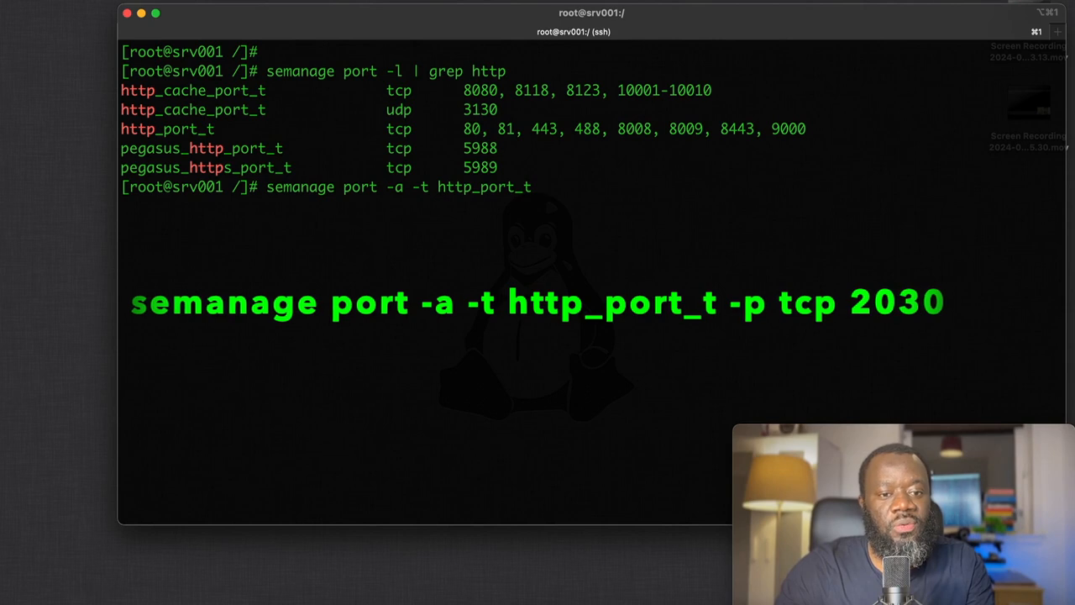
type("-p")
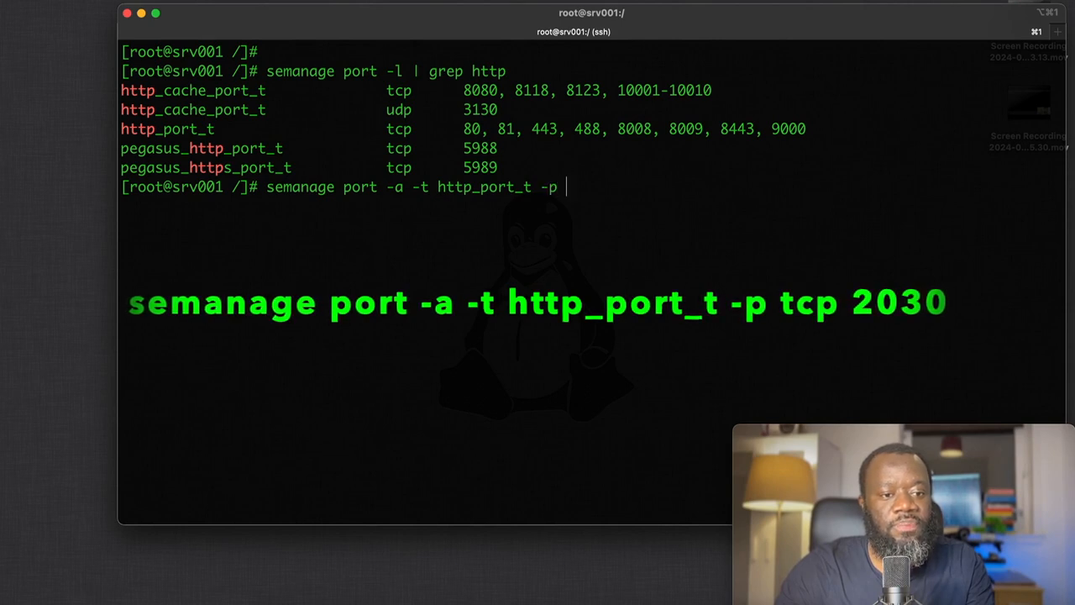
type("tc")
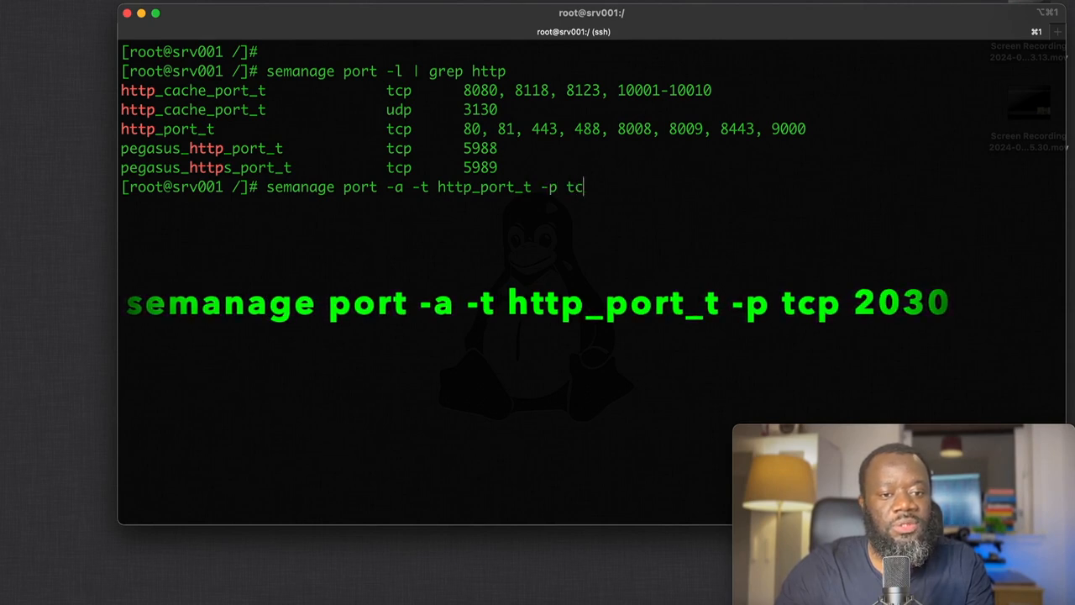
type("p")
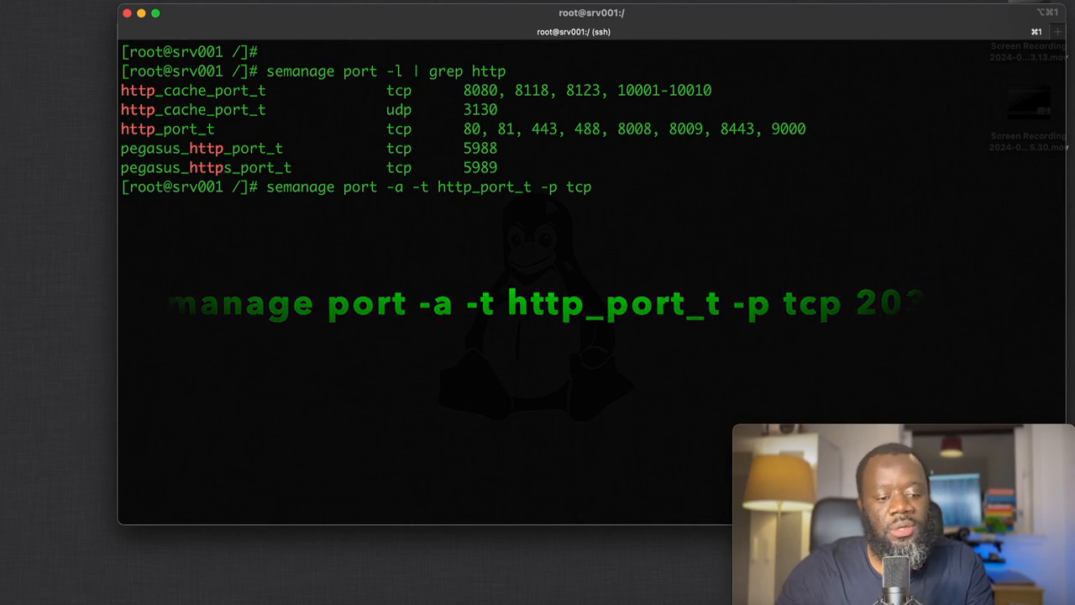
type("203")
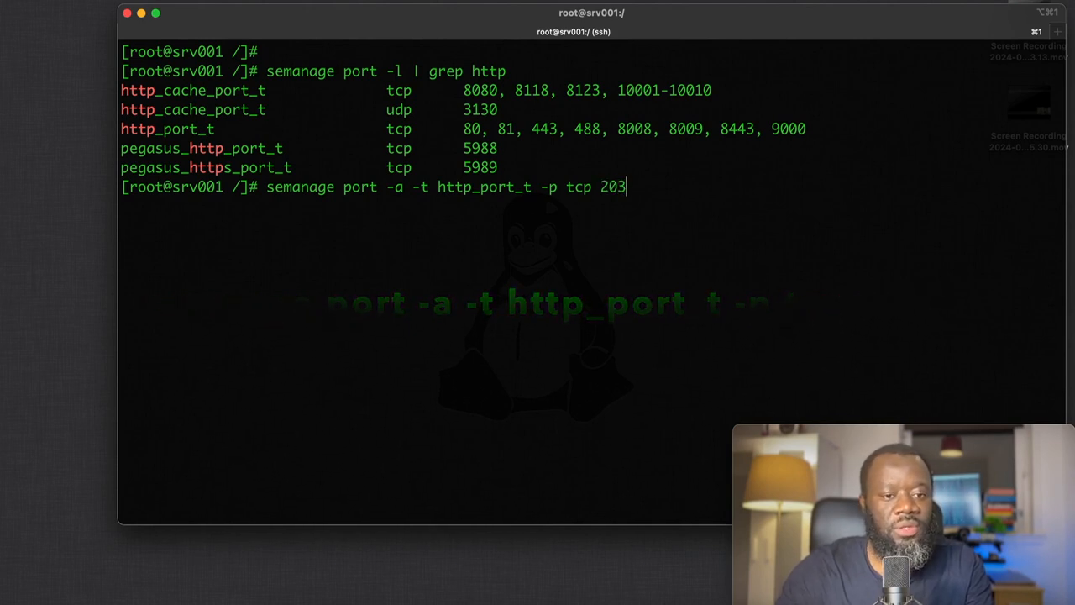
type("0")
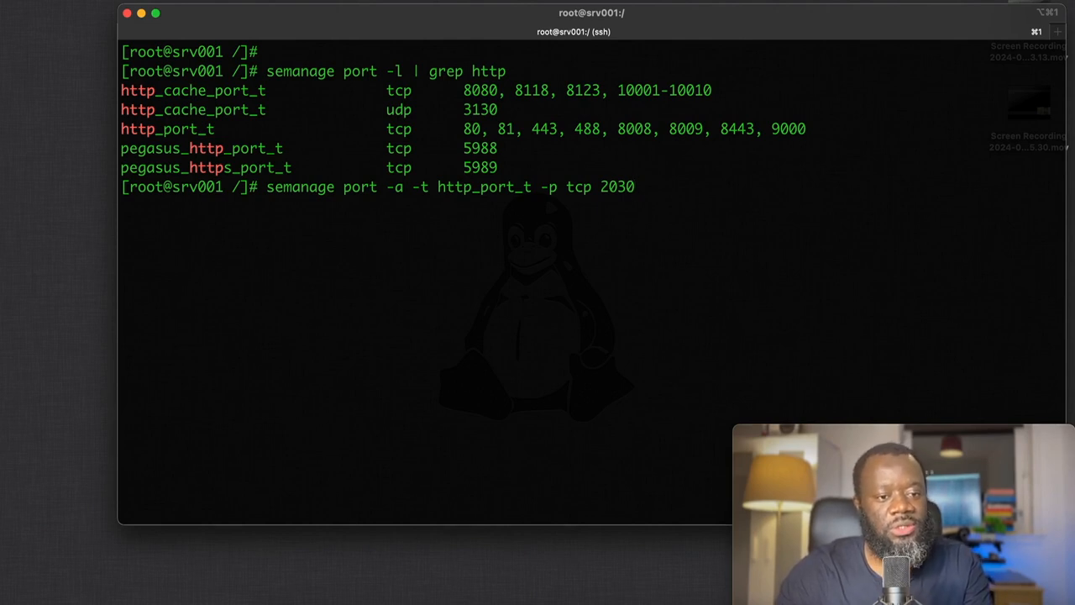
key("enter")
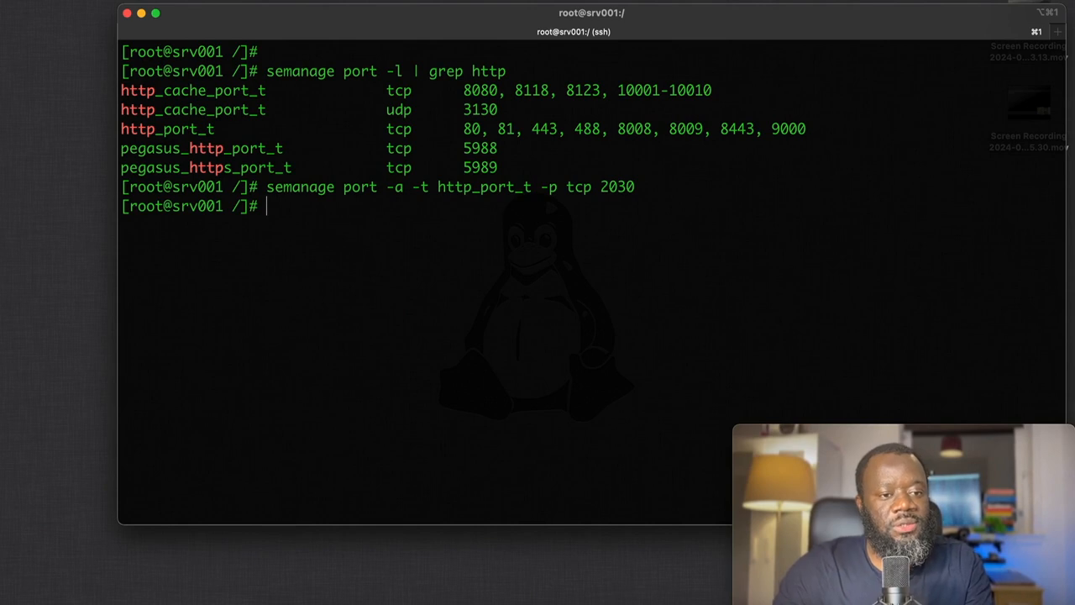
- Run 'semanage port -l | grep http_port' and confirm tcp 2030 appears for http_port_t
type("semanage port -l")
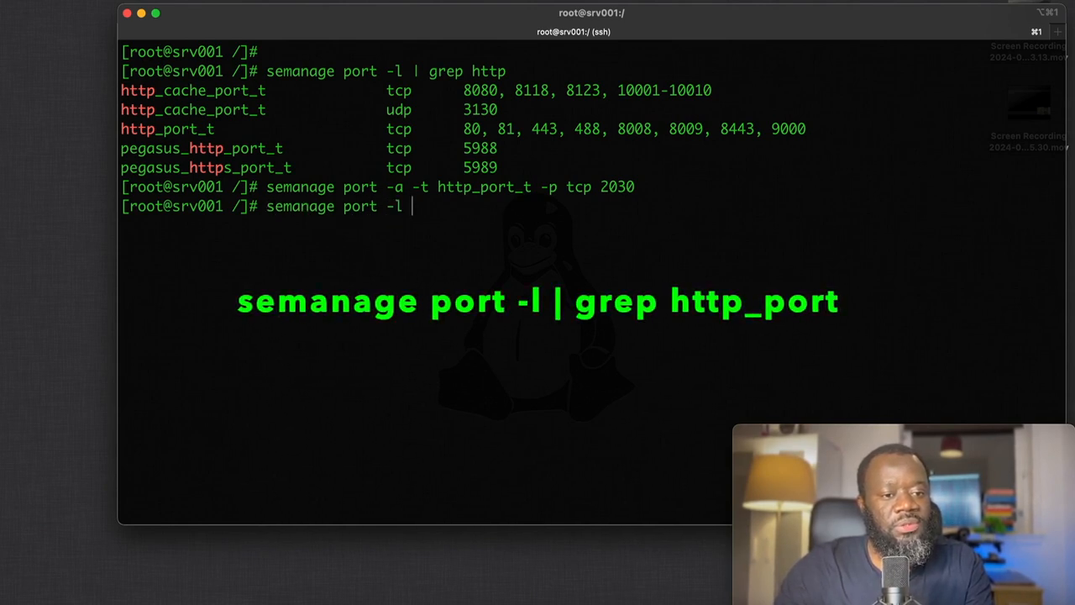
type("| grep h")
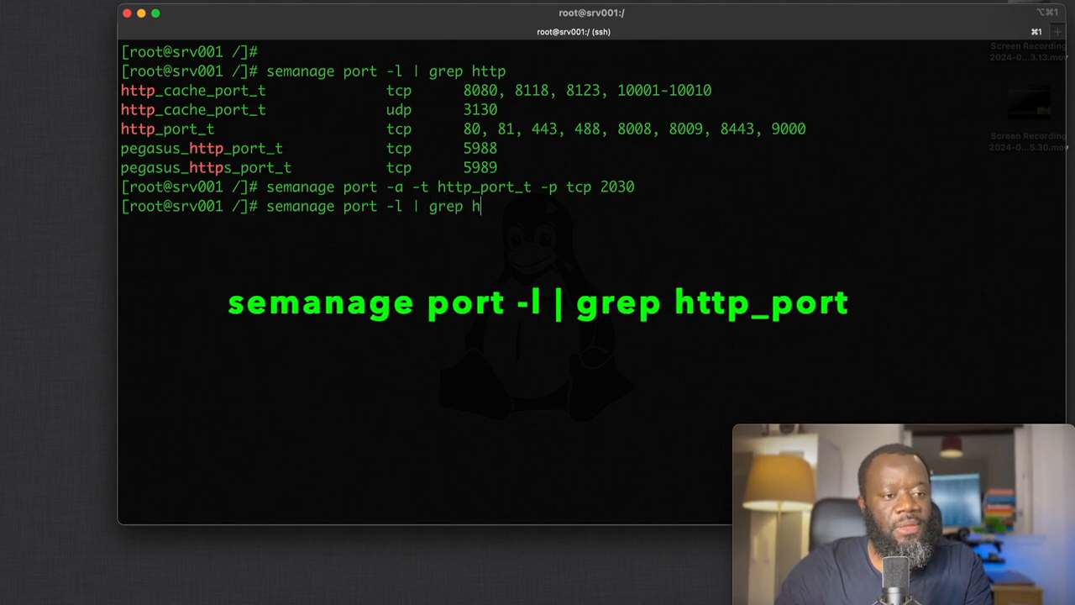
type("ttp_port")
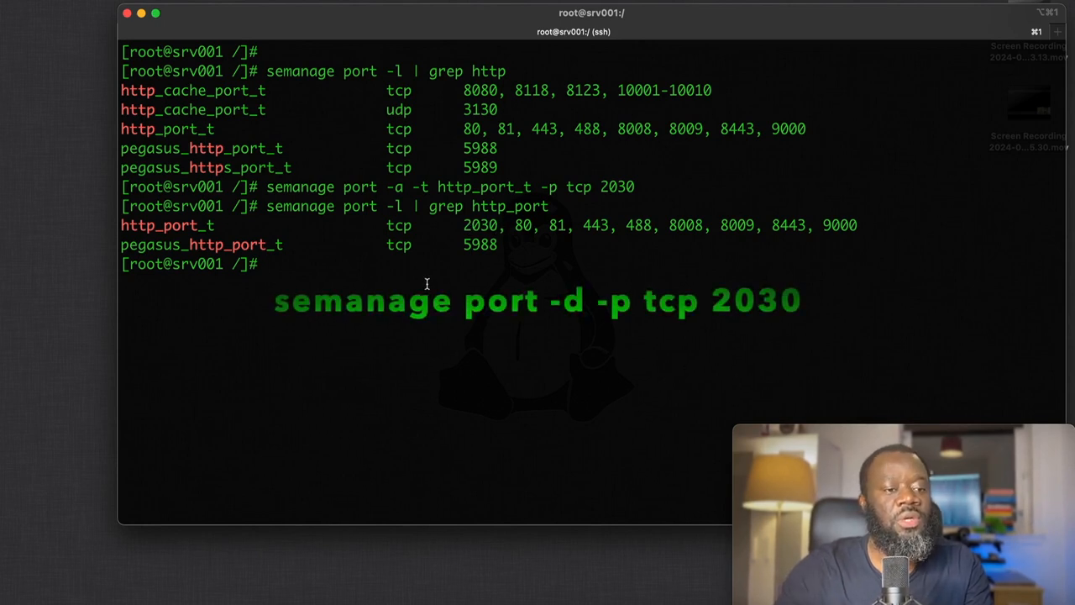
- Remove port 2030 with 'semanage port -d -p tcp 2030', then clear the screen
type("semanage")
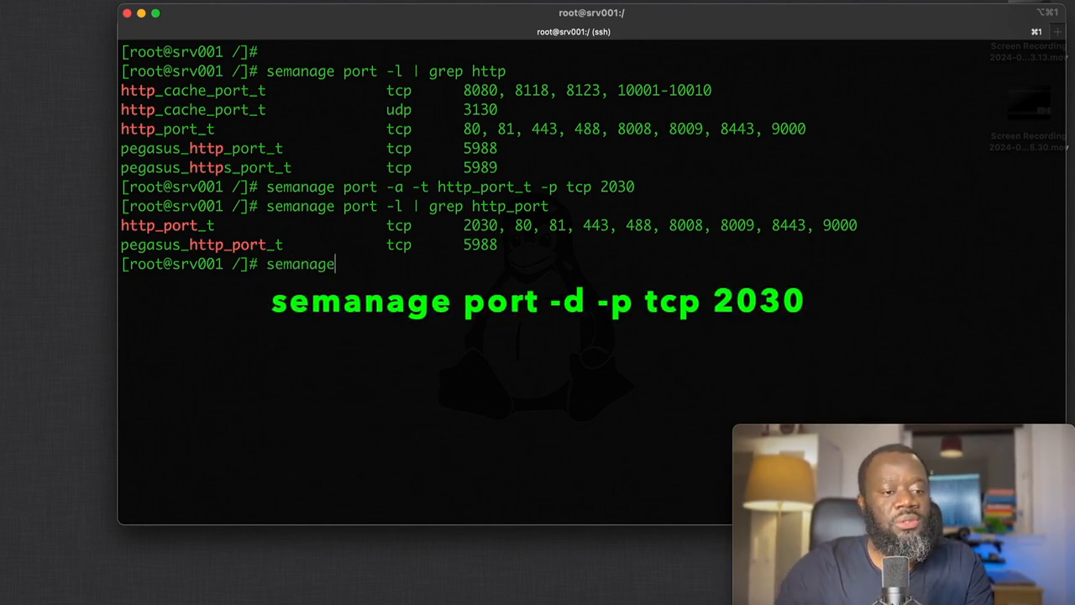
type("port -d -t tcp 2030")
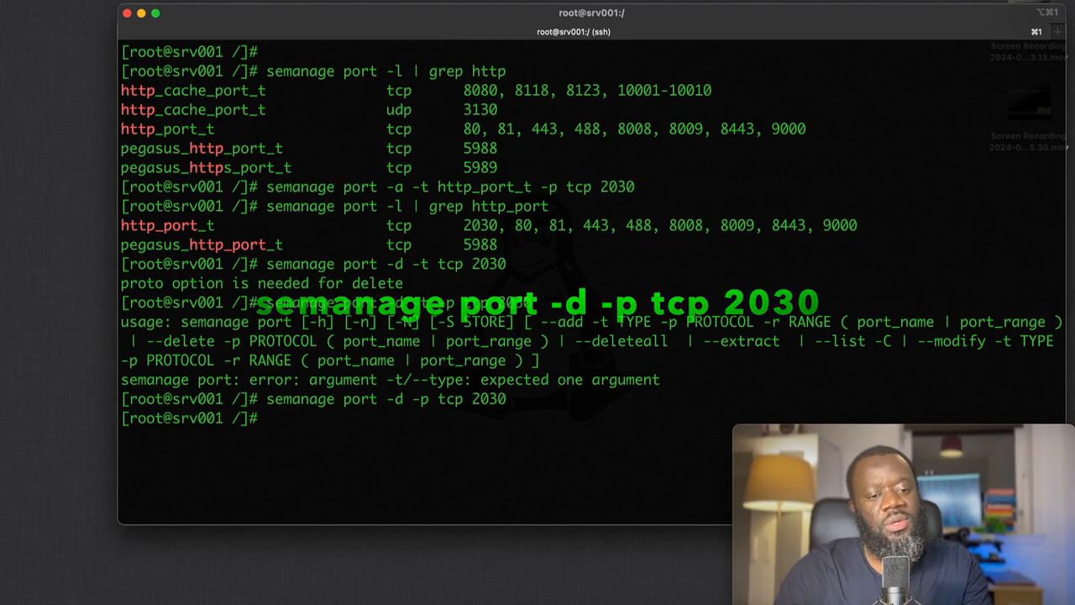
type("cle")
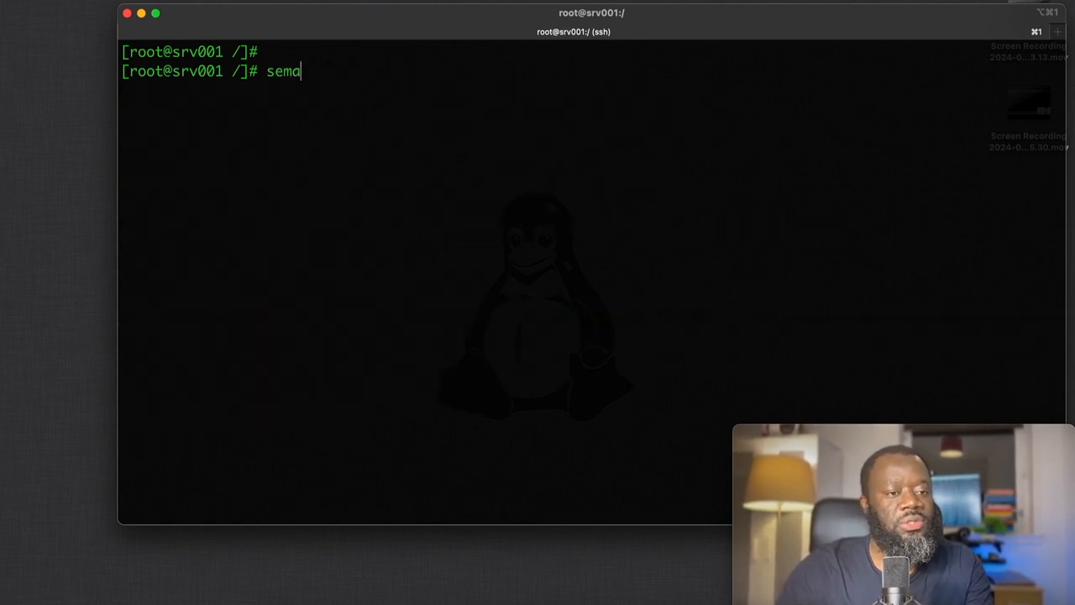
- Re-run 'semanage port -l' and scroll through the full port label listing
type("nage por")
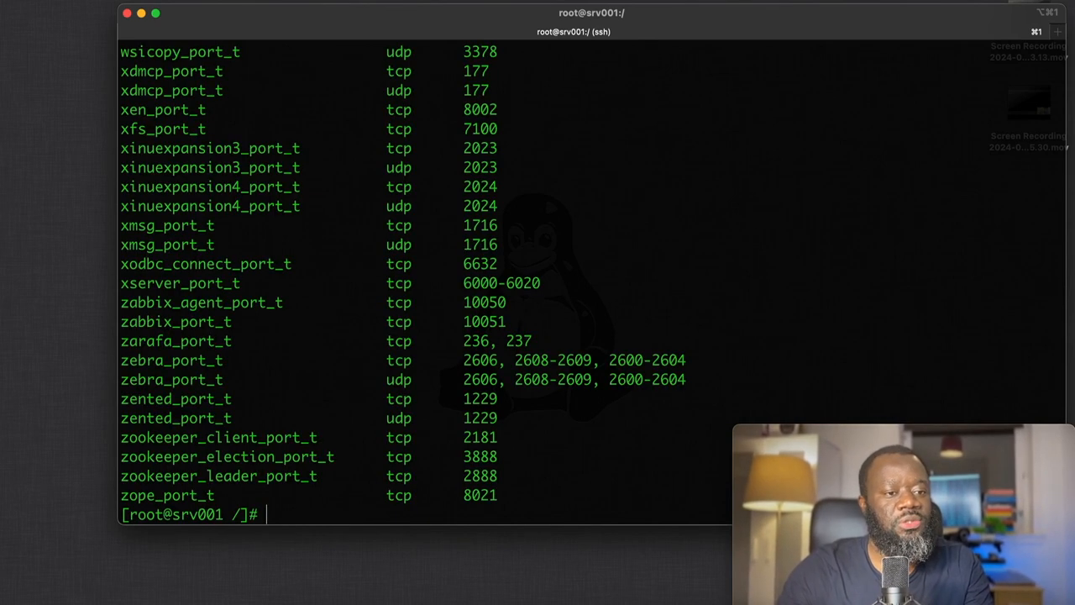
scroll("down", 3)
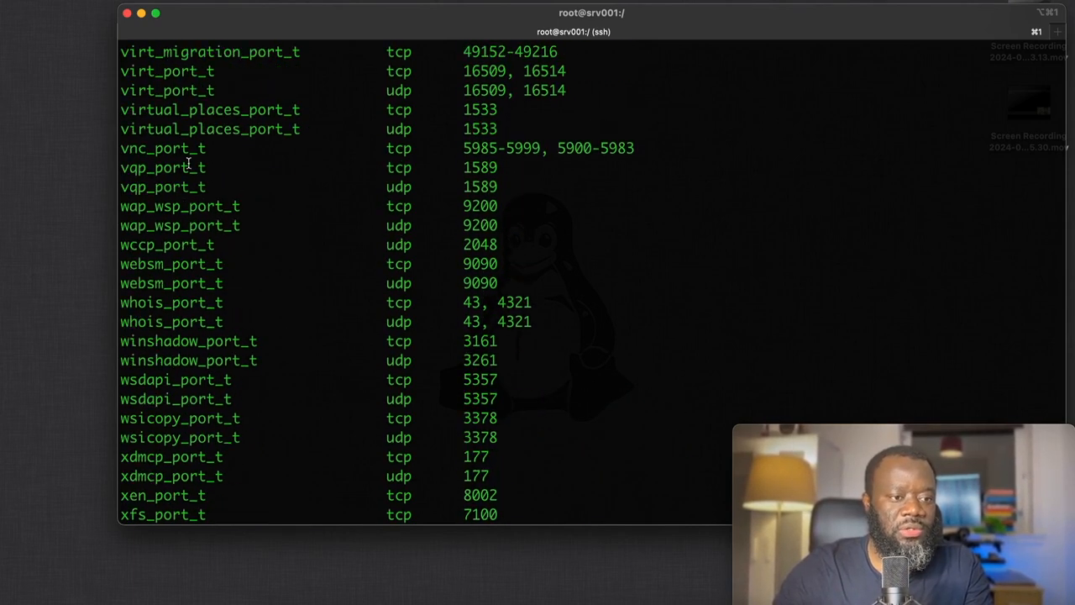
mouse_move(402, 232)
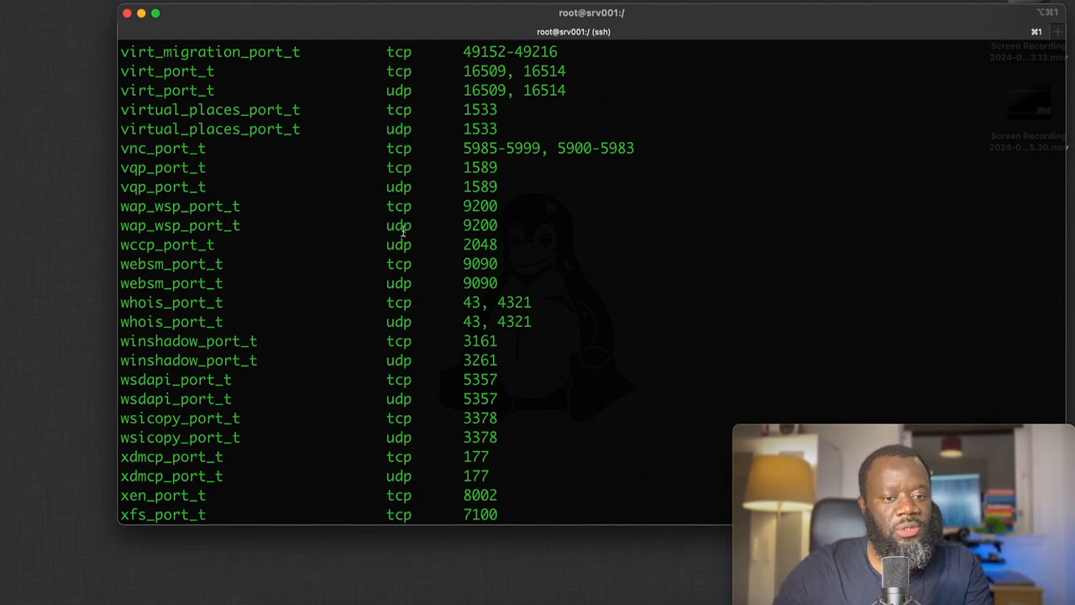
scroll("down", 3)
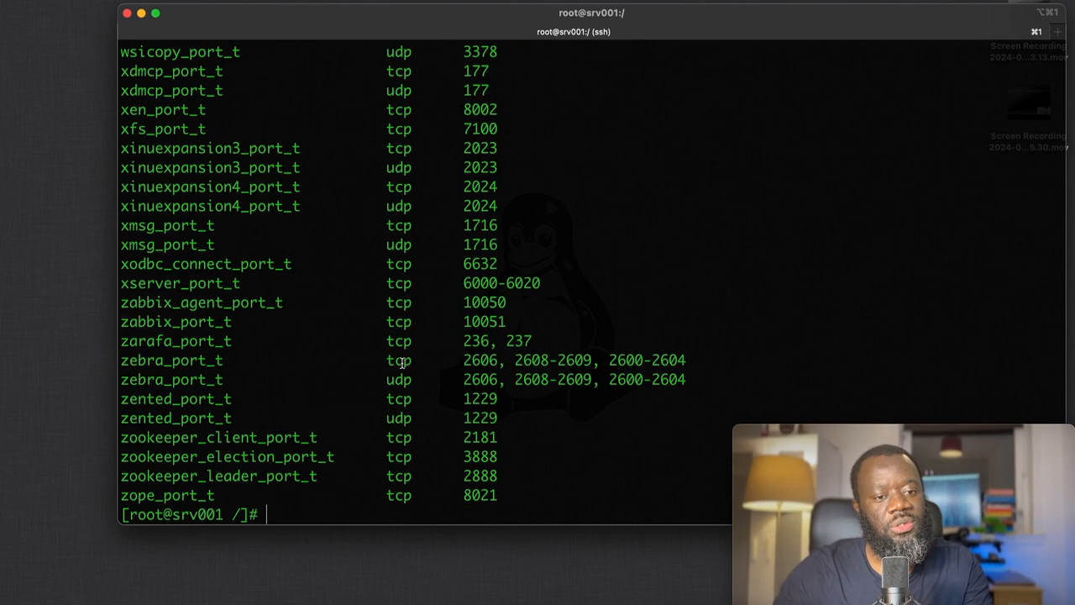
mouse_move(443, 415)
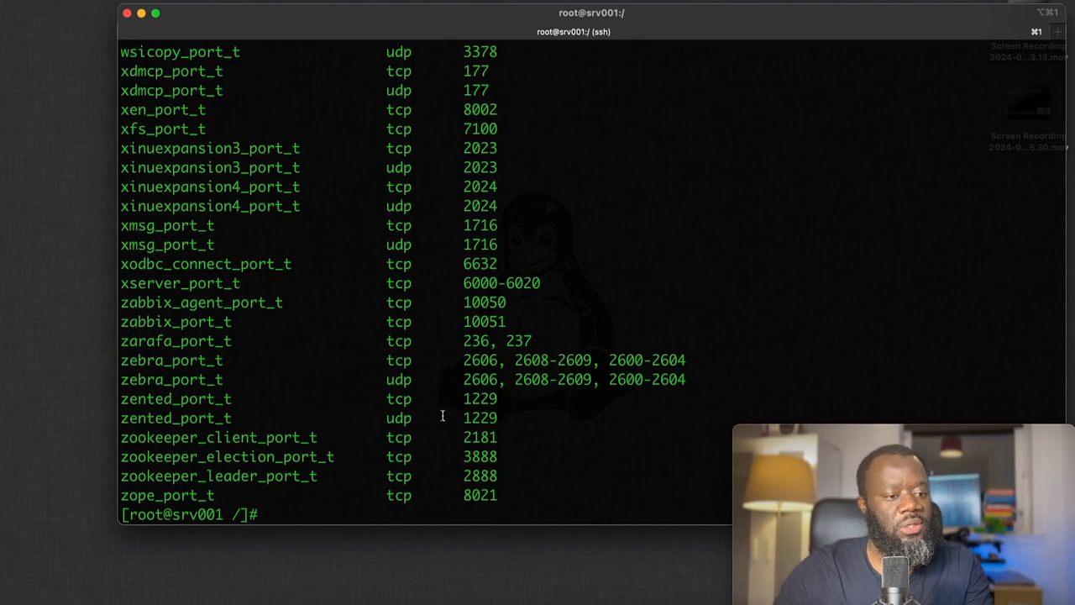